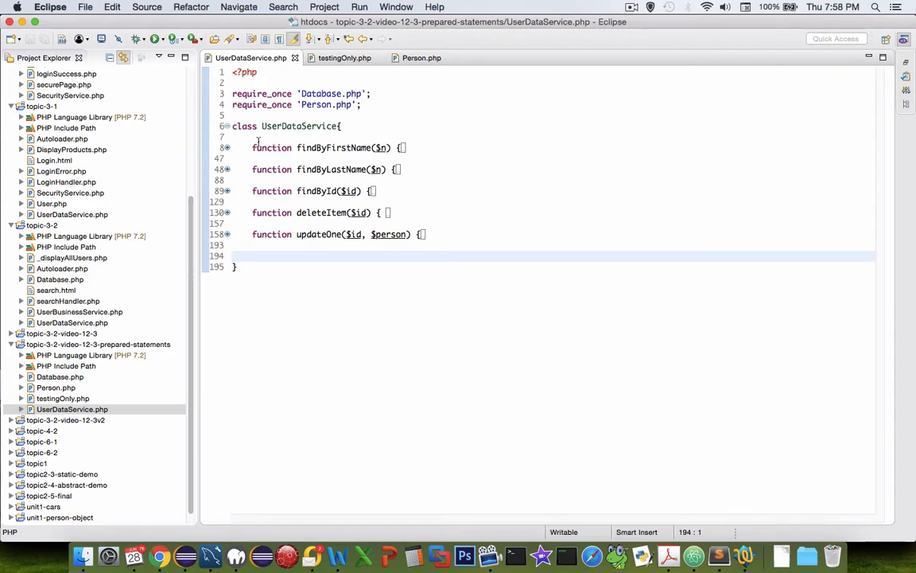
- Review the CUSTOMERS–ADDRESS link in Workbench, then copy the tested JOIN query from the browser
double_click(299, 125)
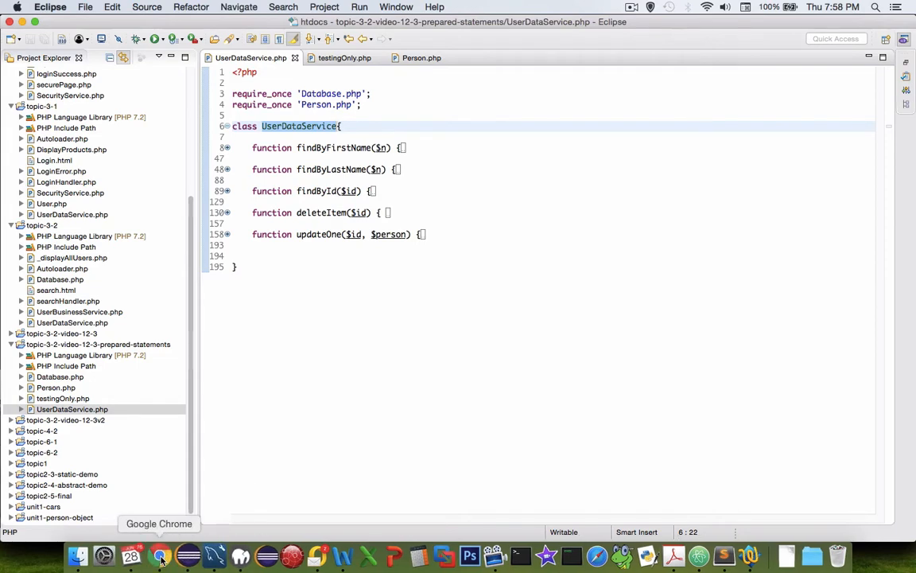
left_click(159, 557)
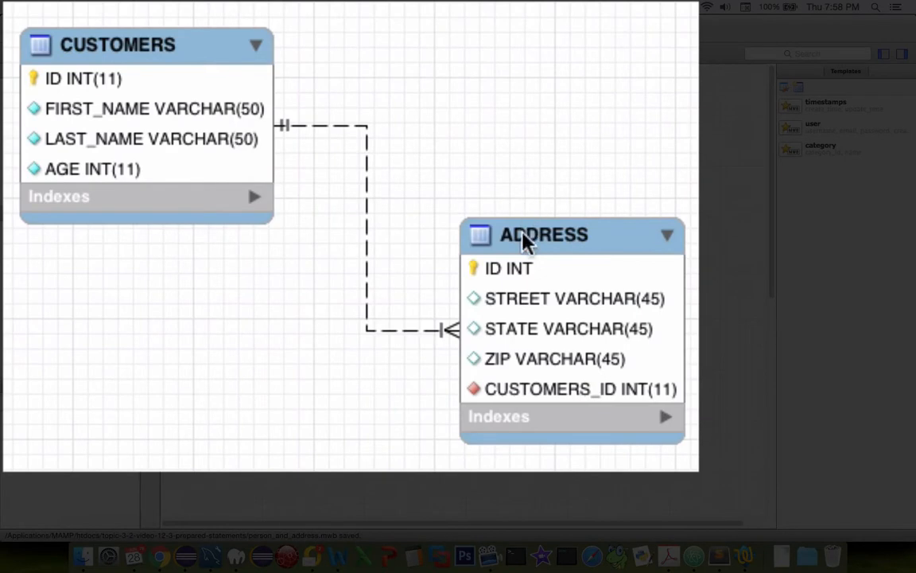
mouse_move(569, 398)
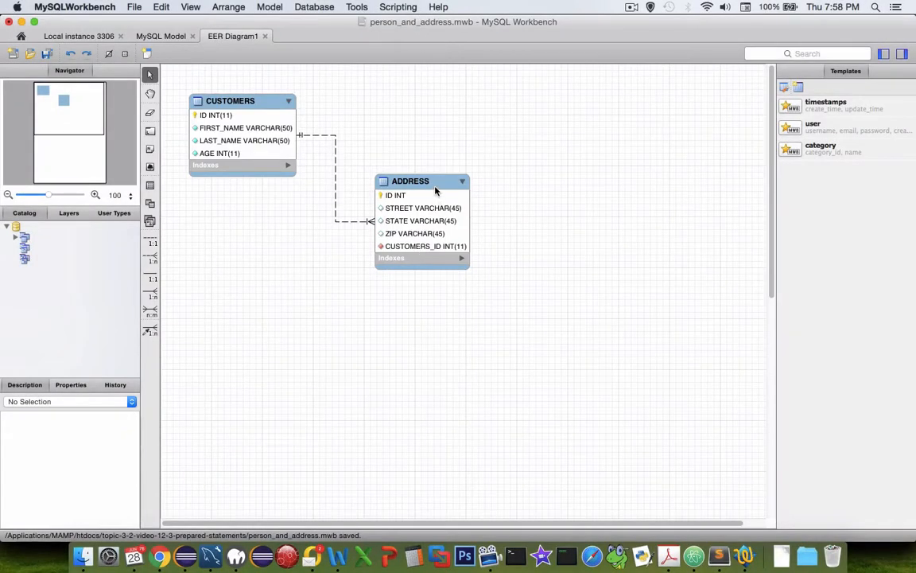
mouse_move(161, 554)
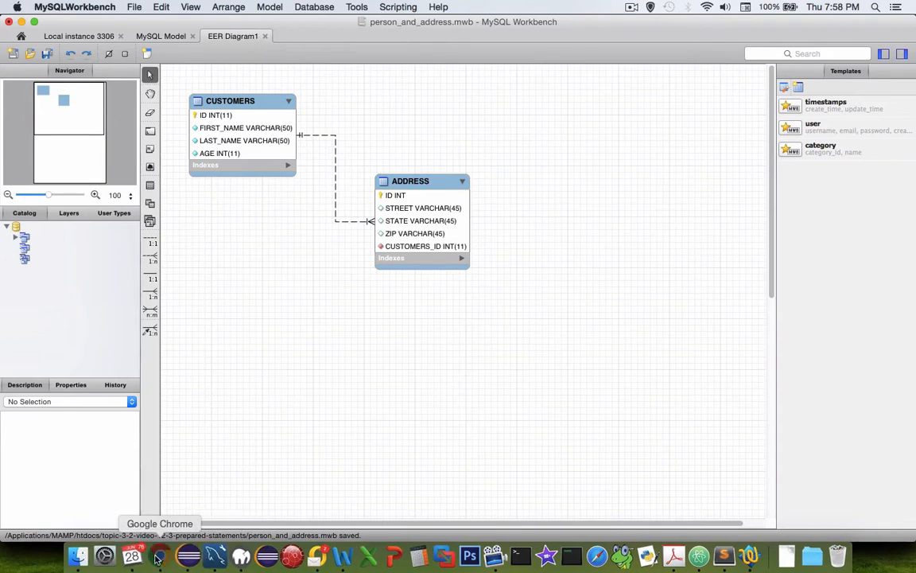
left_click(159, 554)
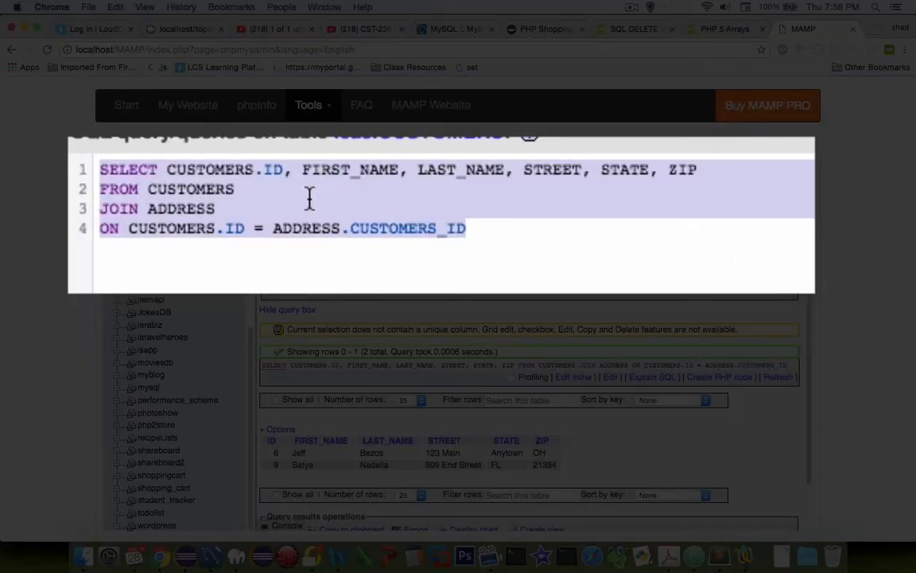
right_click(358, 215)
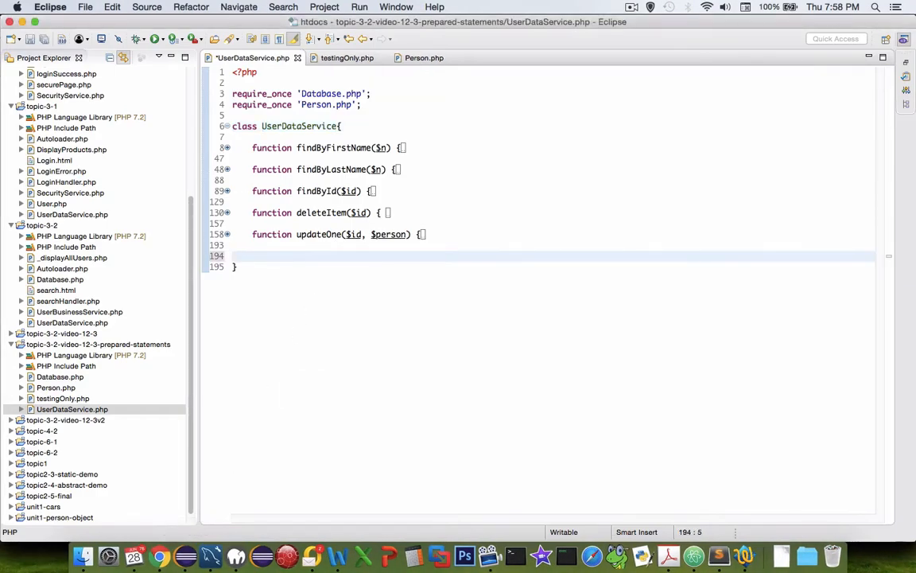
- Declare function findByFirstNameWithAddress($n) in UserDataService.php using autocomplete
type("func")
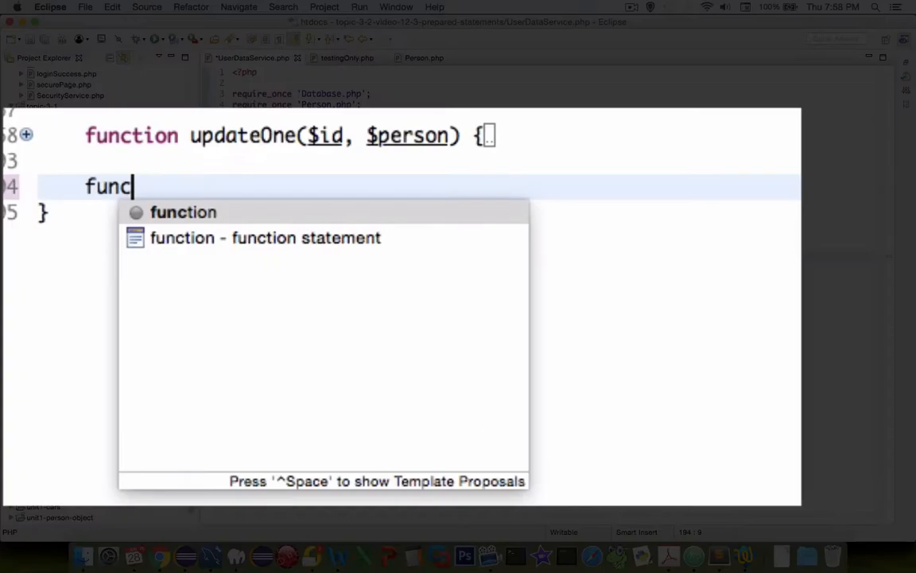
left_click(183, 212)
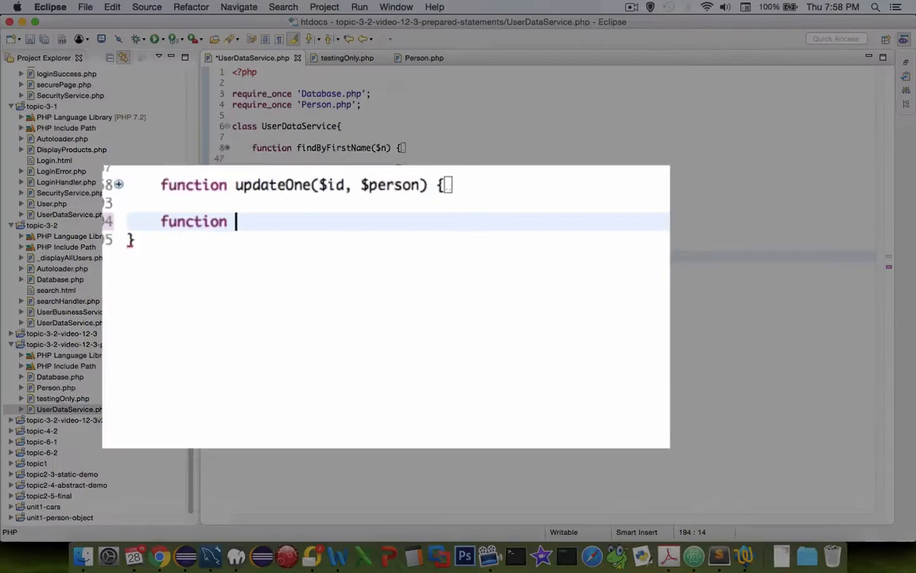
type("findByFirs")
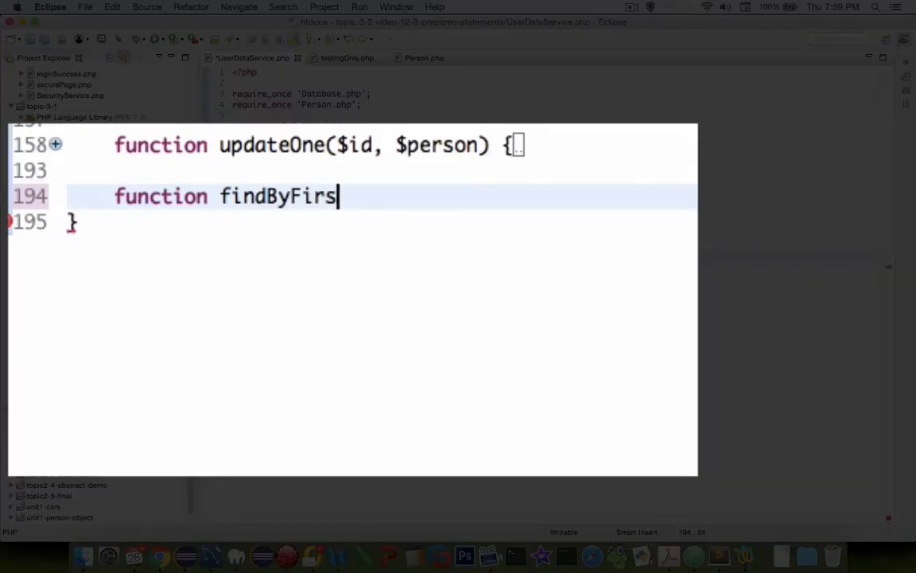
type("tNameWithAddress(")
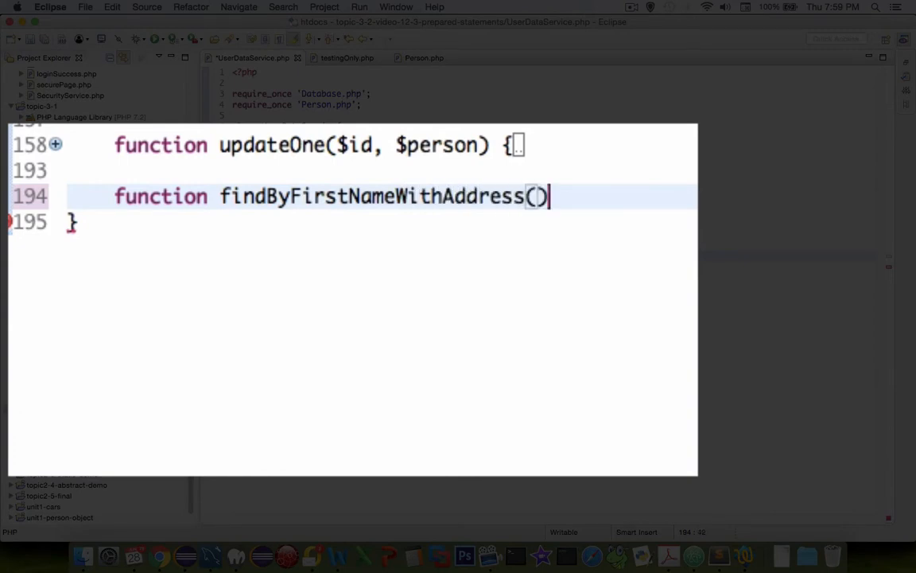
key("Backspace")
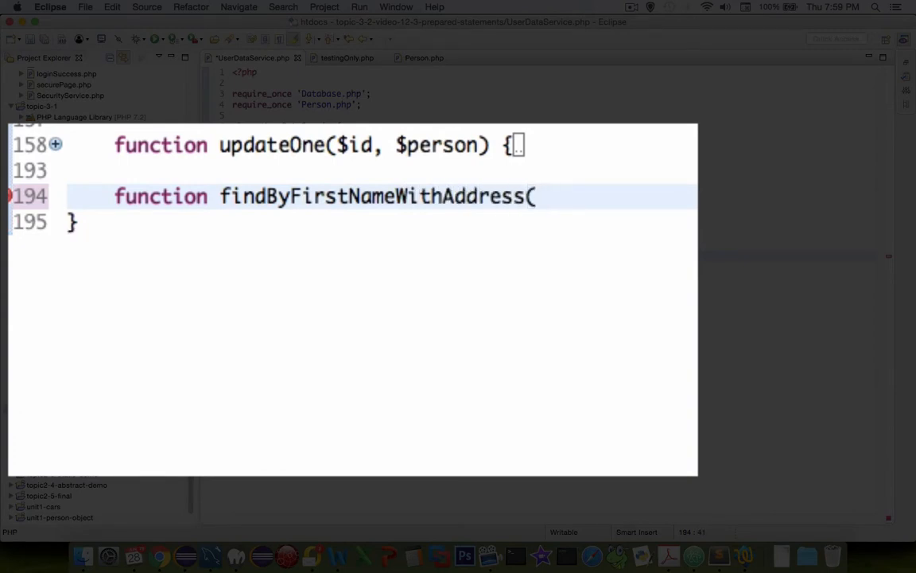
type("$n) {")
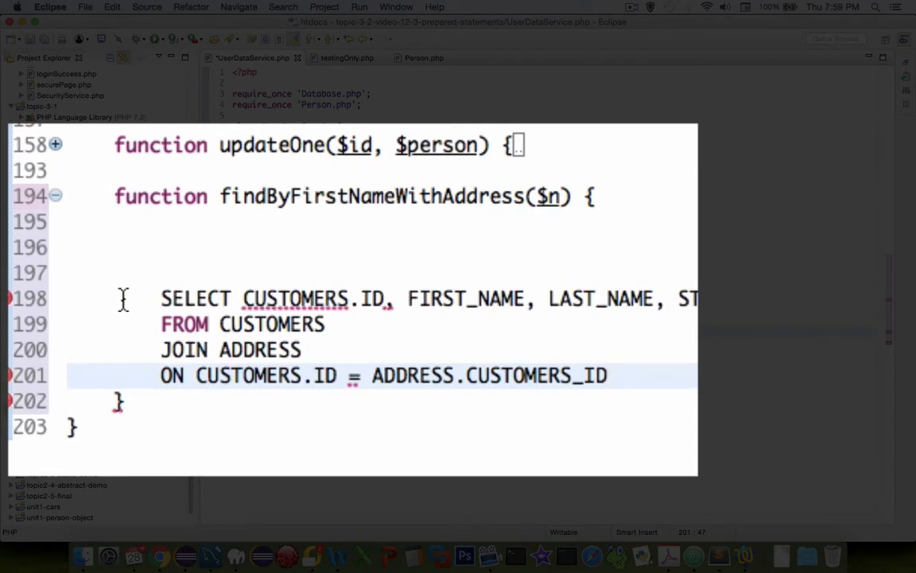
- Start the $sql variable to hold the pasted CUSTOMERS–ADDRESS JOIN query
type("$")
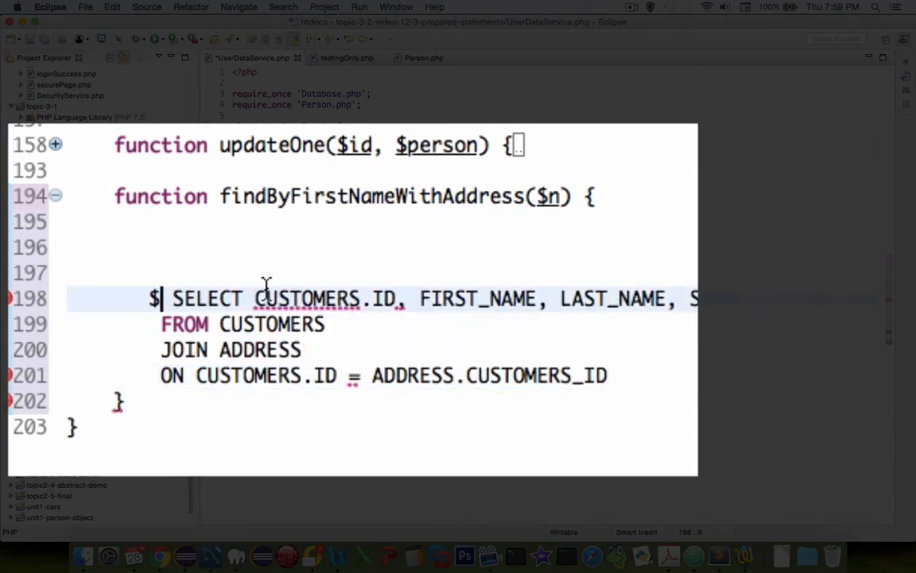
type("sql")
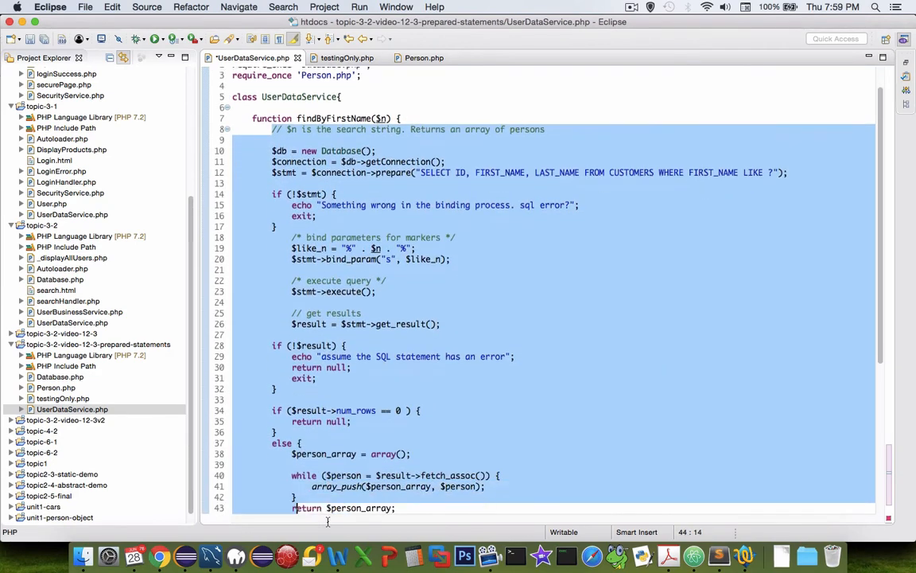
- Reuse the findByFirstName prepared-statement body with the JOIN query inside prepare()
scroll("down", 3)
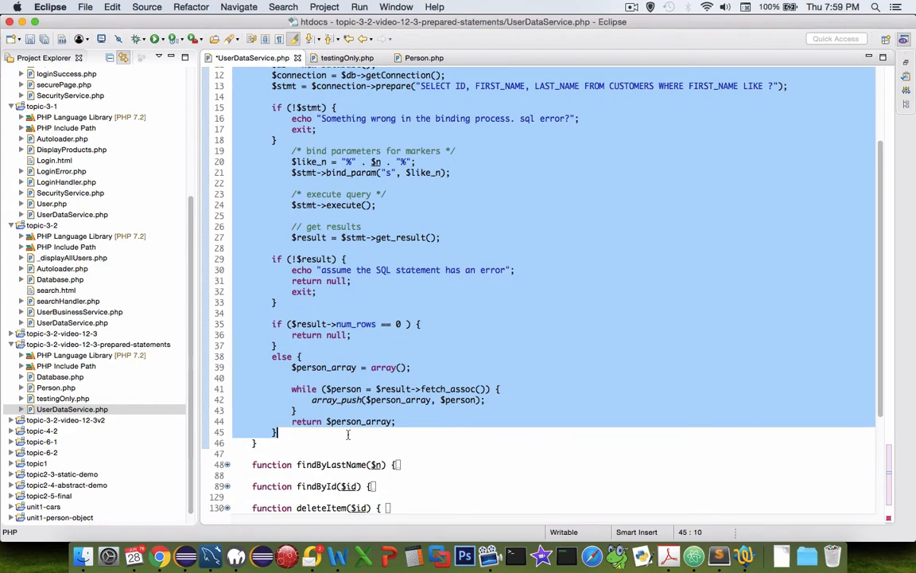
scroll("down", 3)
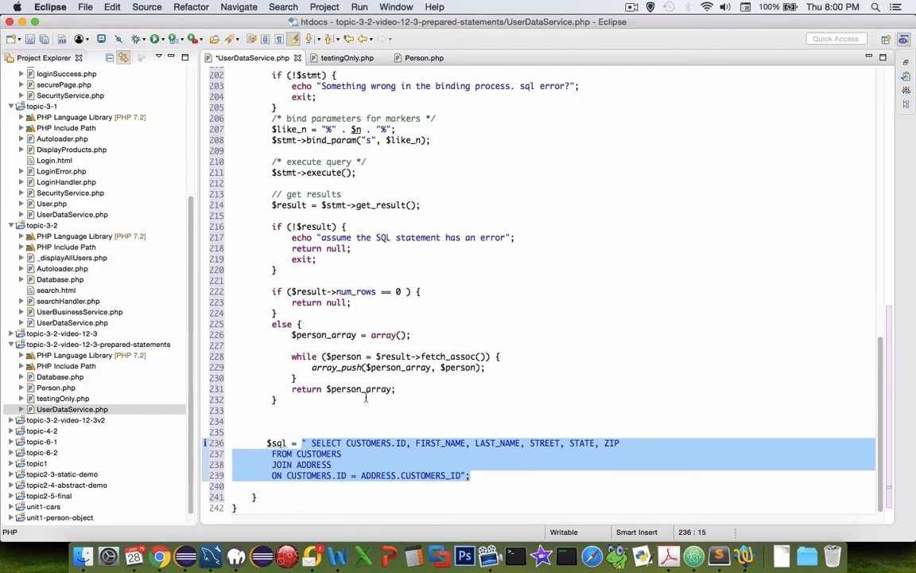
scroll("up", 3)
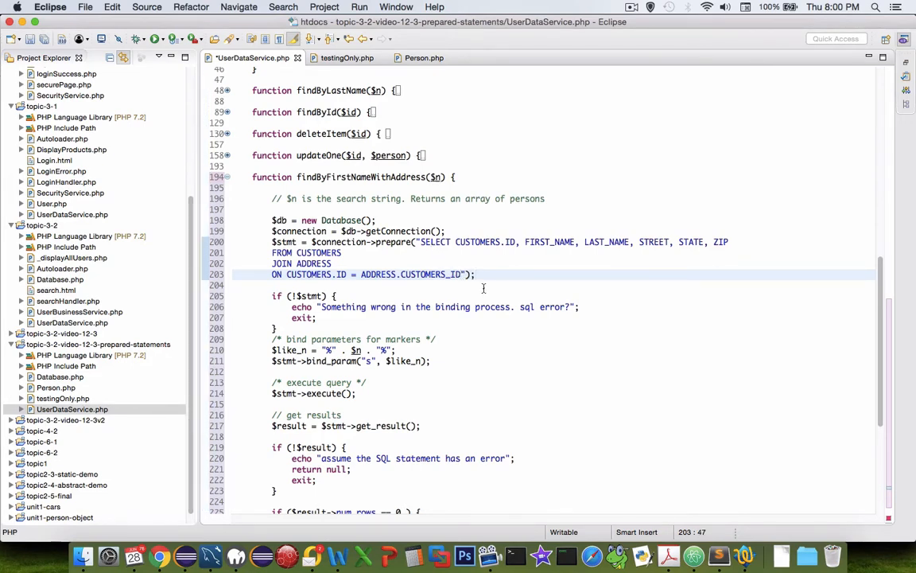
- Append WHERE FIRST_NAME LIKE ? to the JOIN query on its own line and close the string
key("Return")
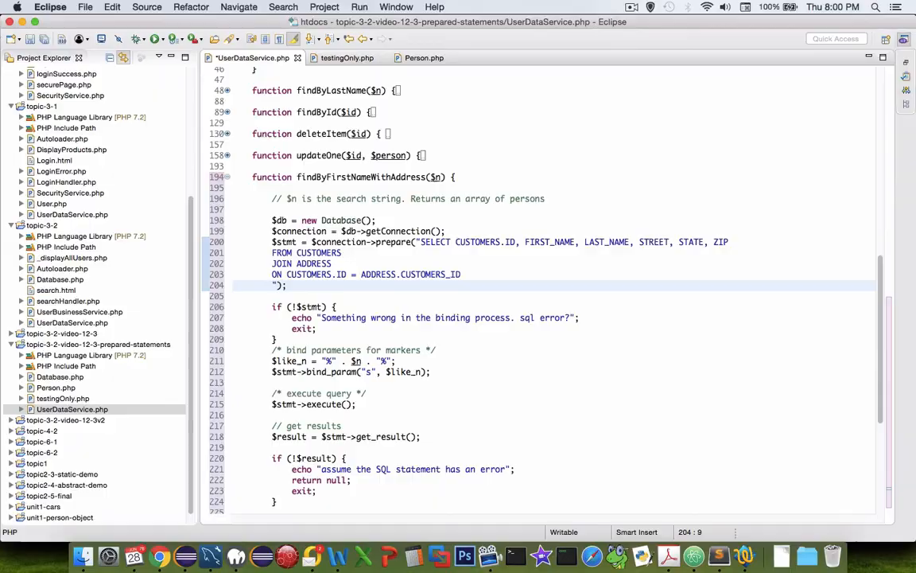
type("W")
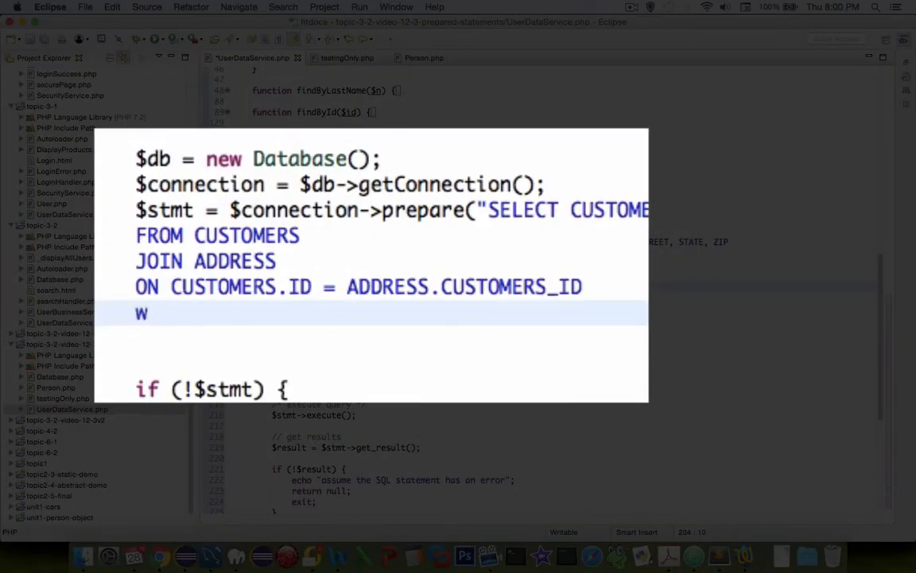
type("HERE")
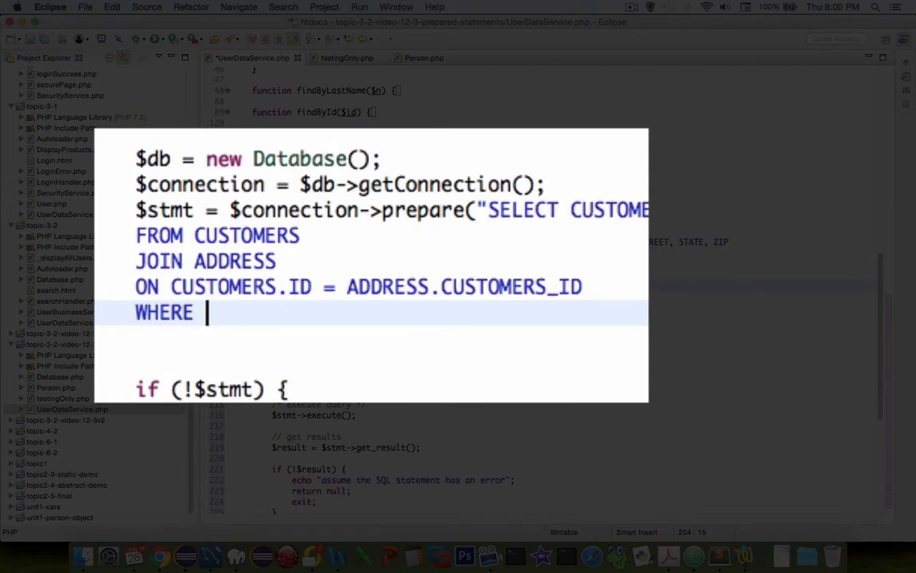
type("FIRST_NAM")
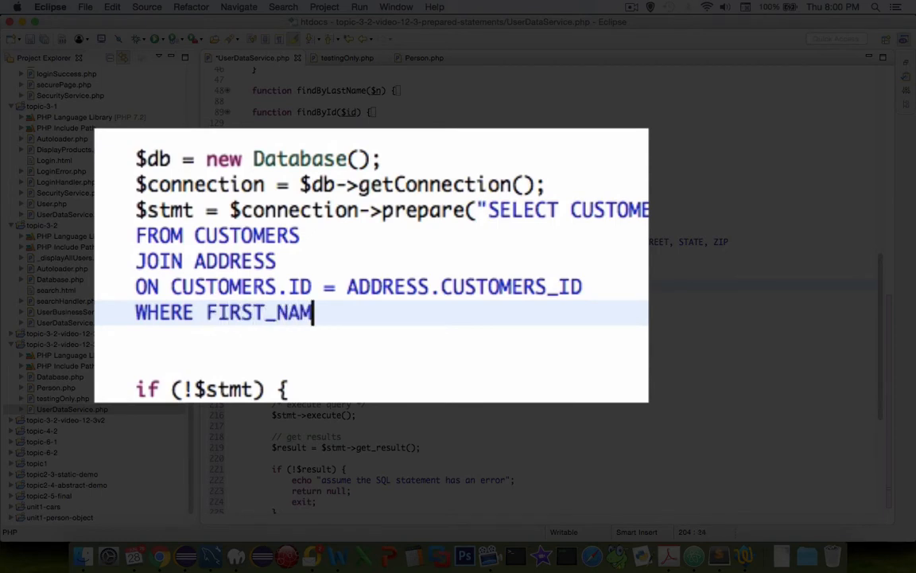
type("L")
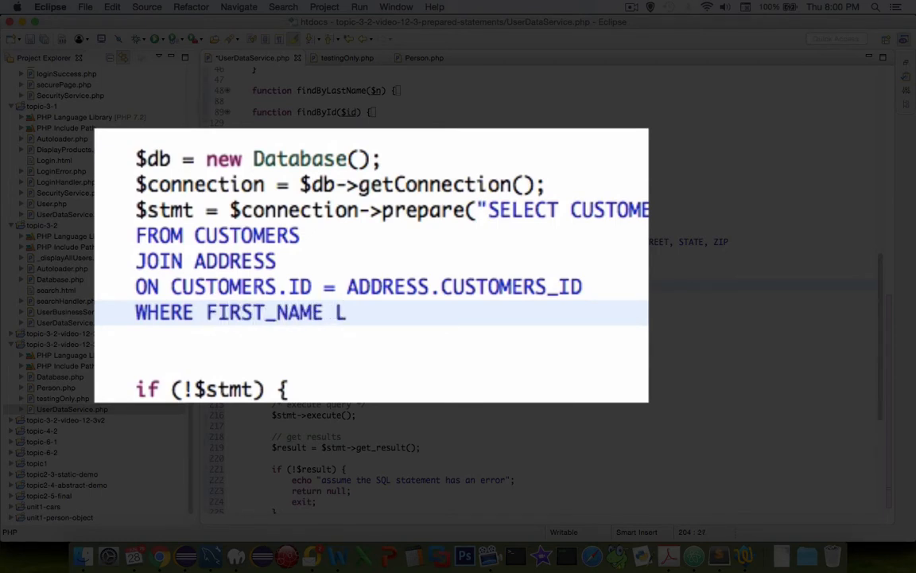
type("IKE")
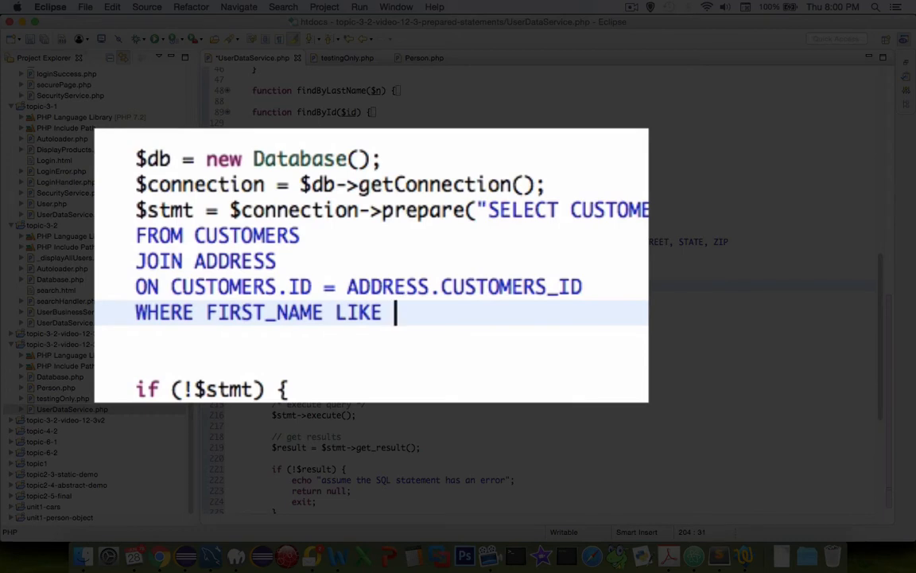
type("?\");")
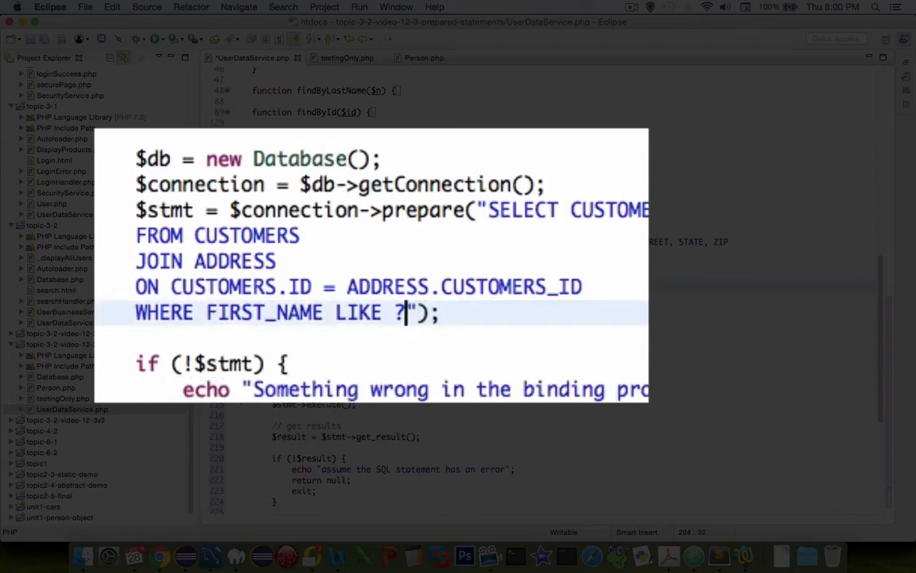
left_click(420, 337)
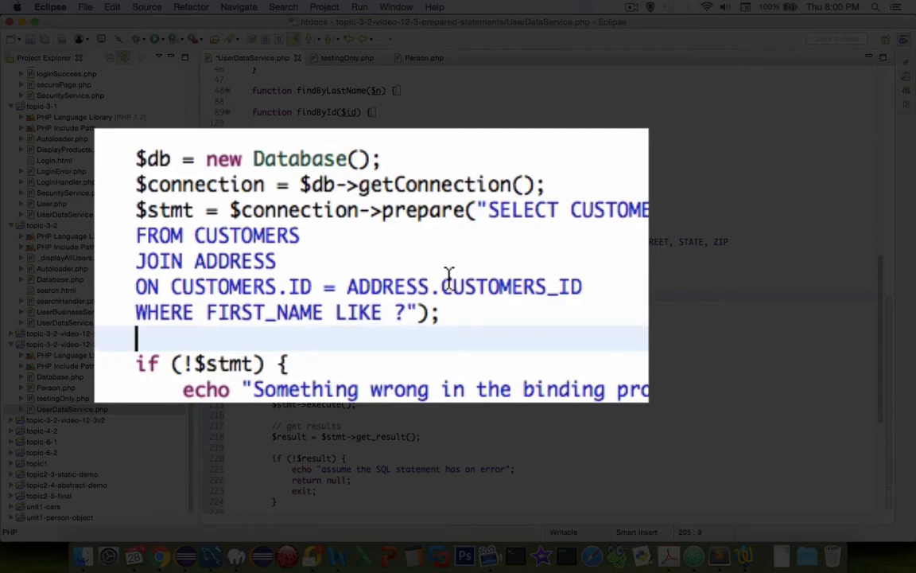
scroll("down", 3)
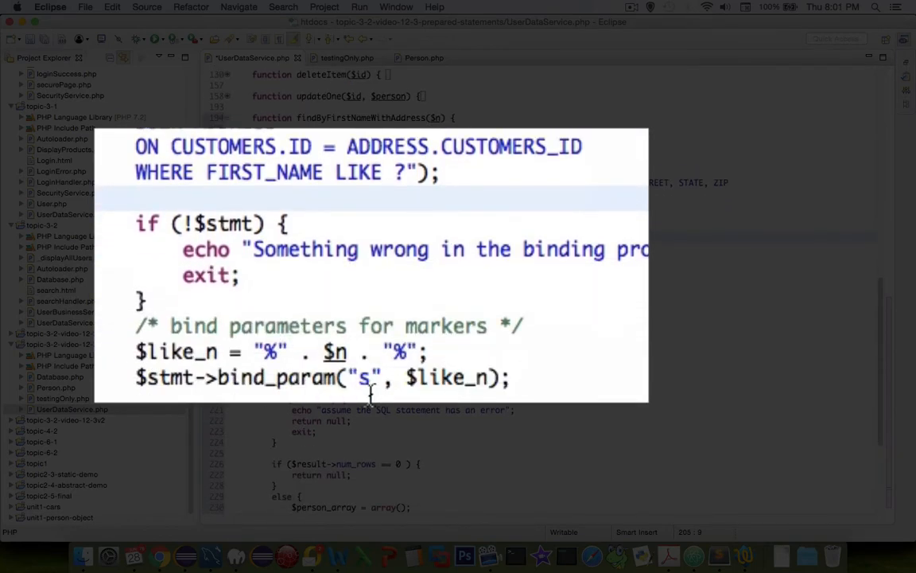
scroll("down", 3)
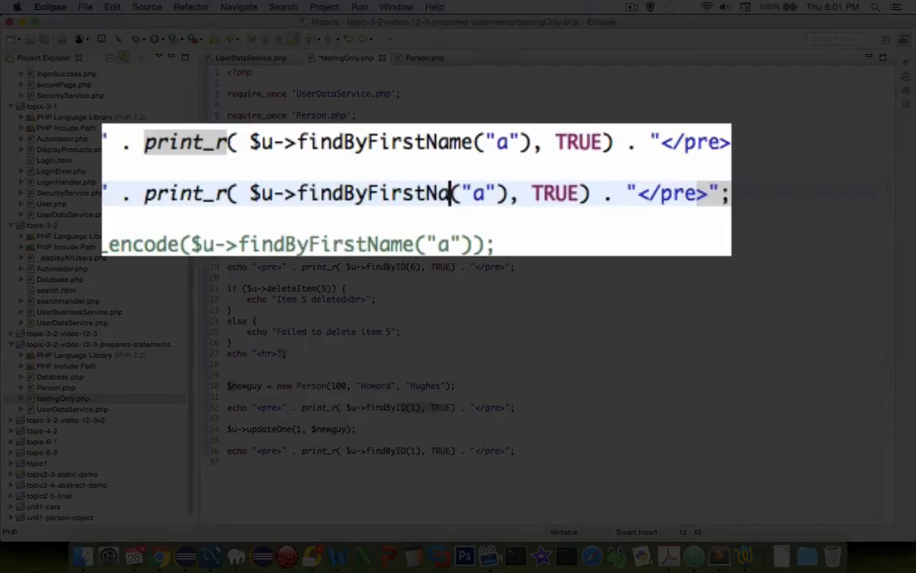
- Rename the duplicated echo call in testingOnly.php to findByFirstNameWithAddress("a") via autocomplete
key("Backspace")
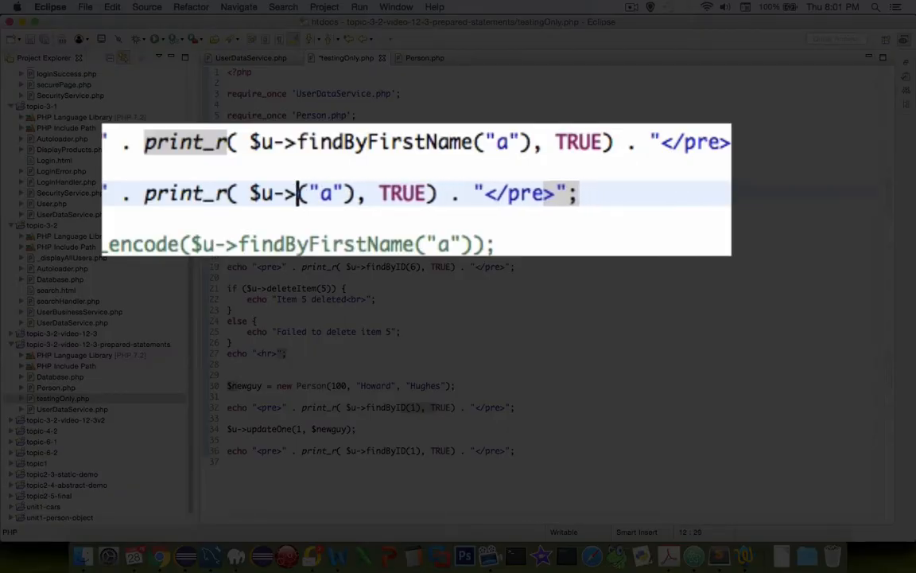
type("f")
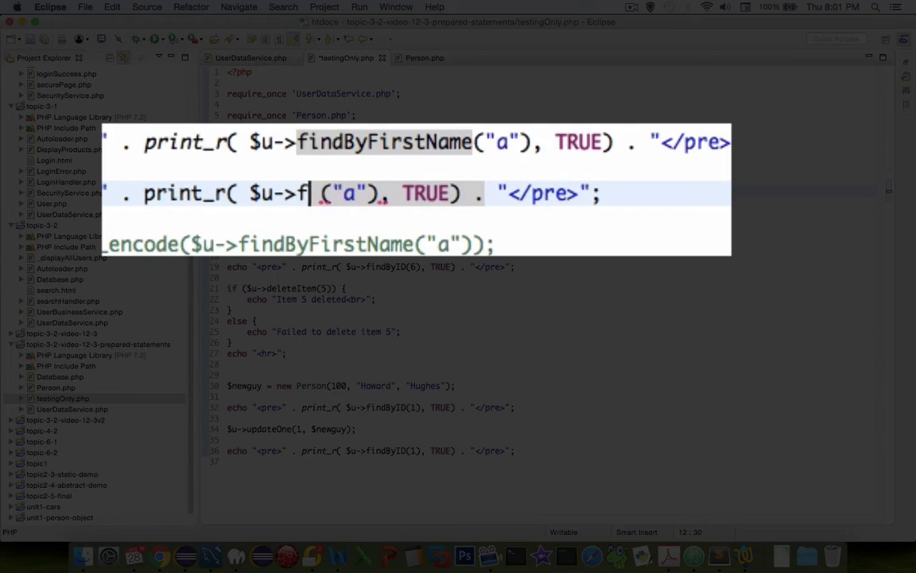
type("indByFirstNameWithAddress")
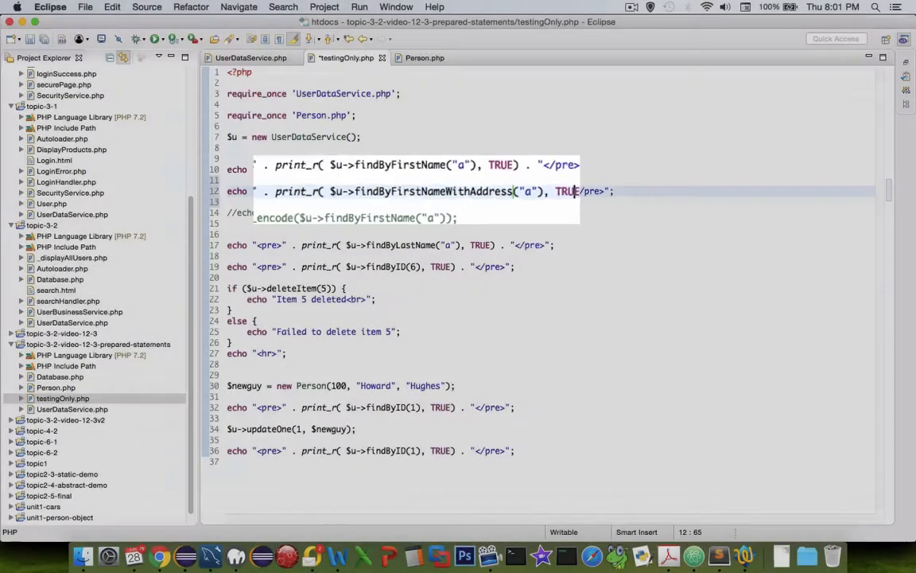
left_click(159, 555)
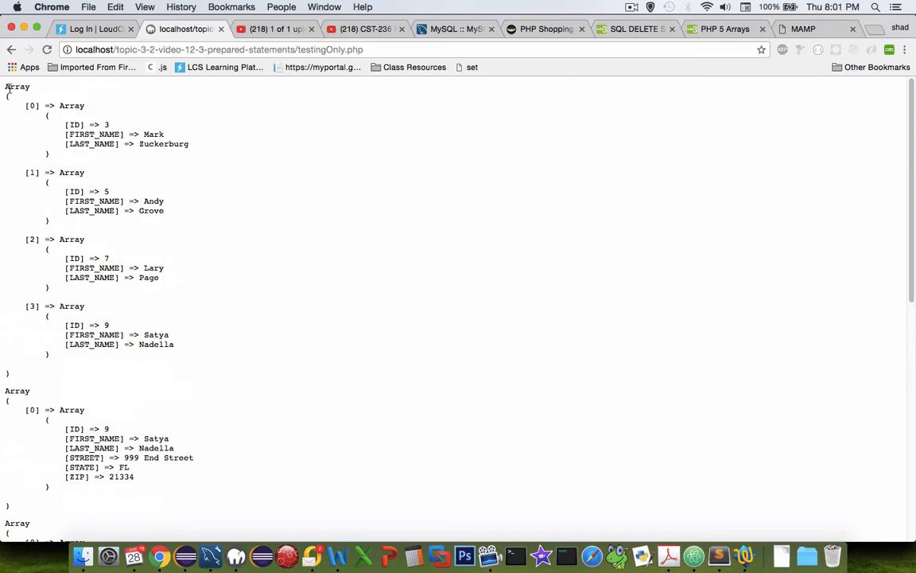
- Inspect the Chrome output showing Satya Nadella with street, state and ZIP, then return to UserDataService.php
left_click_drag(8, 85, 96, 353)
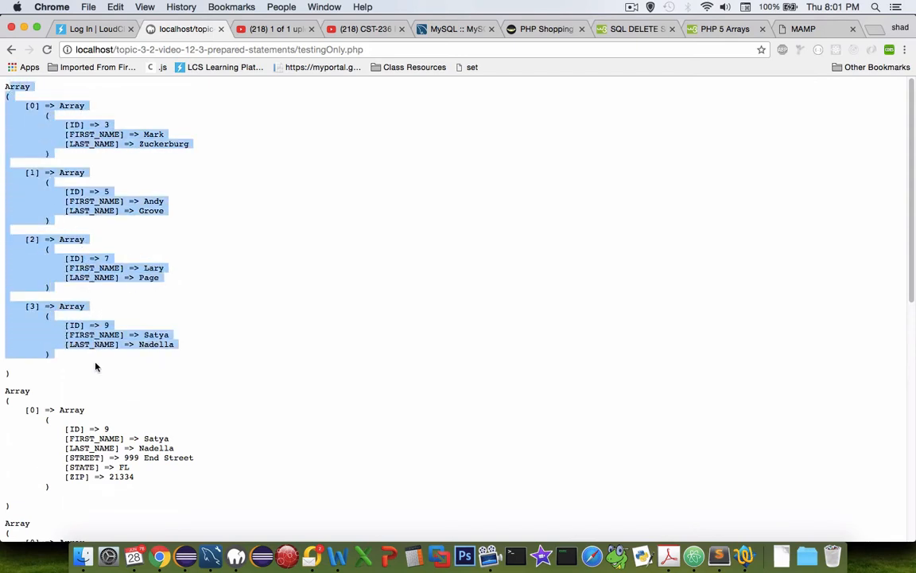
scroll("down", 3)
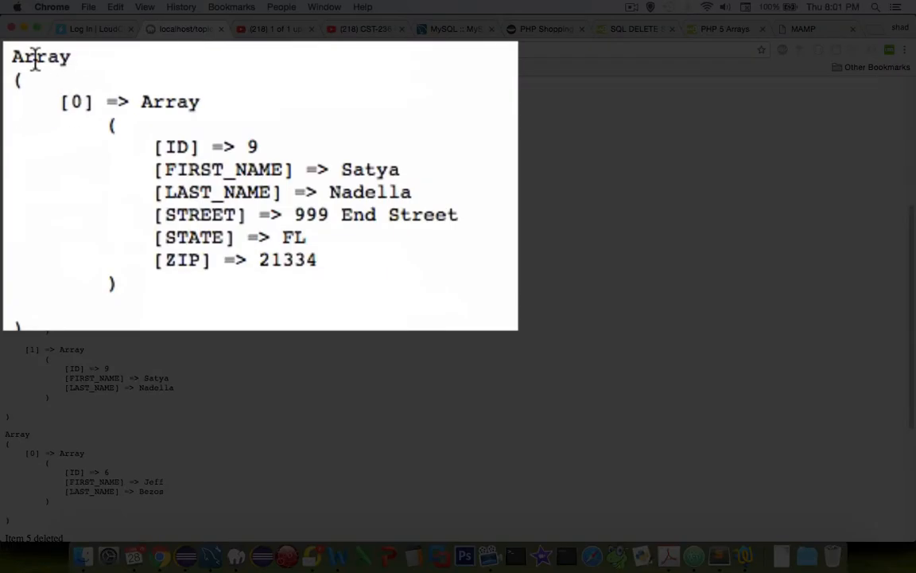
left_click_drag(35, 56, 299, 278)
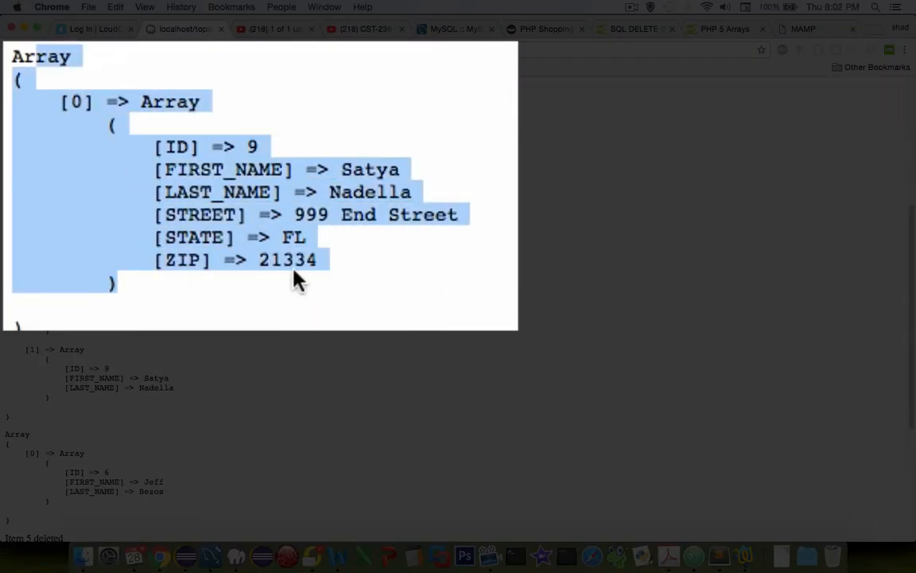
left_click(334, 267)
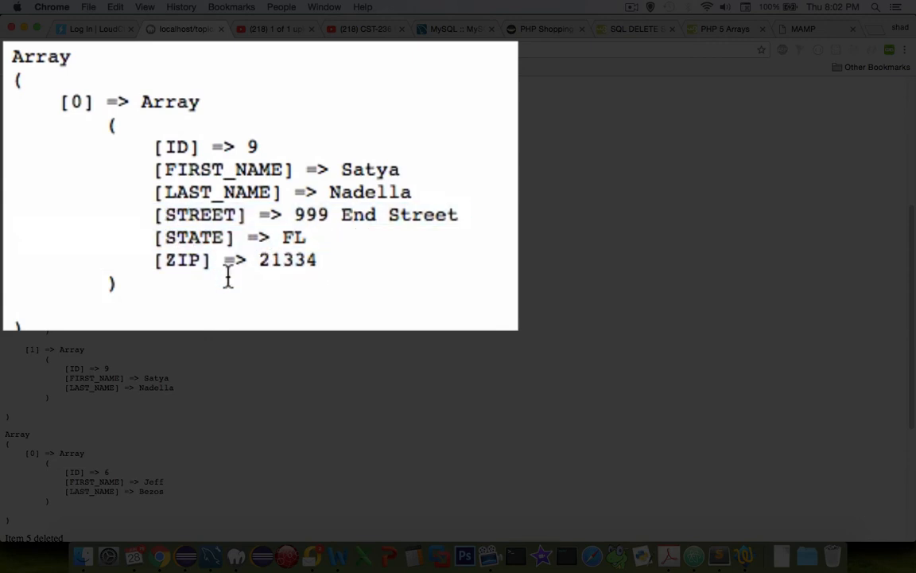
mouse_move(199, 555)
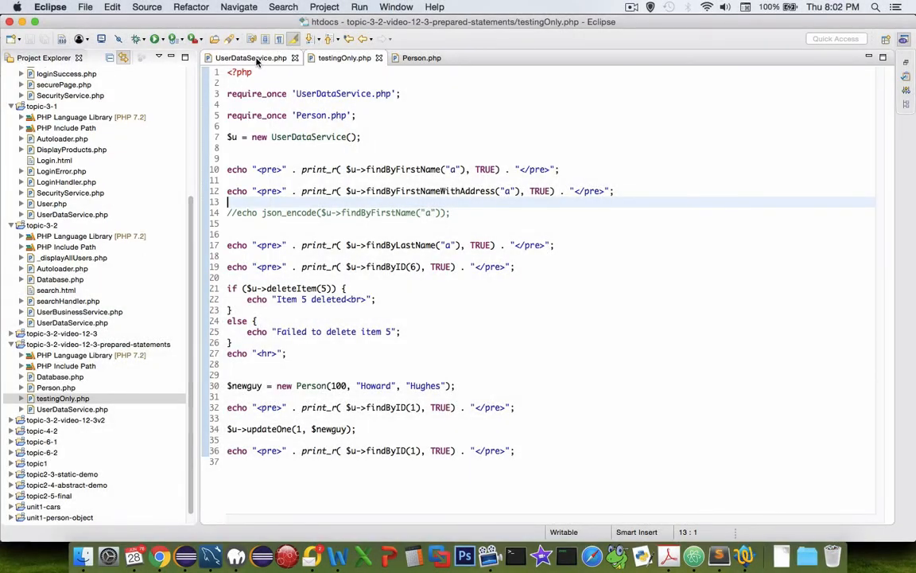
left_click(251, 58)
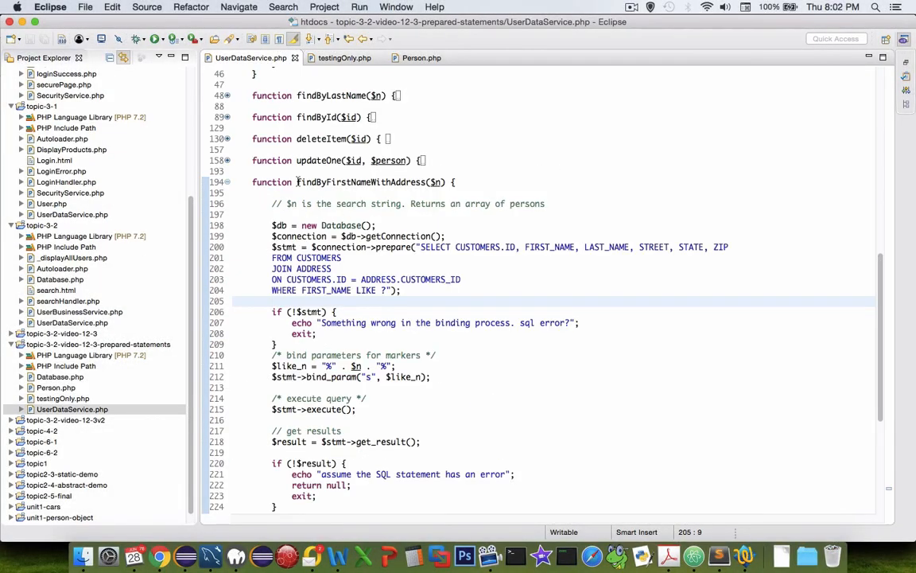